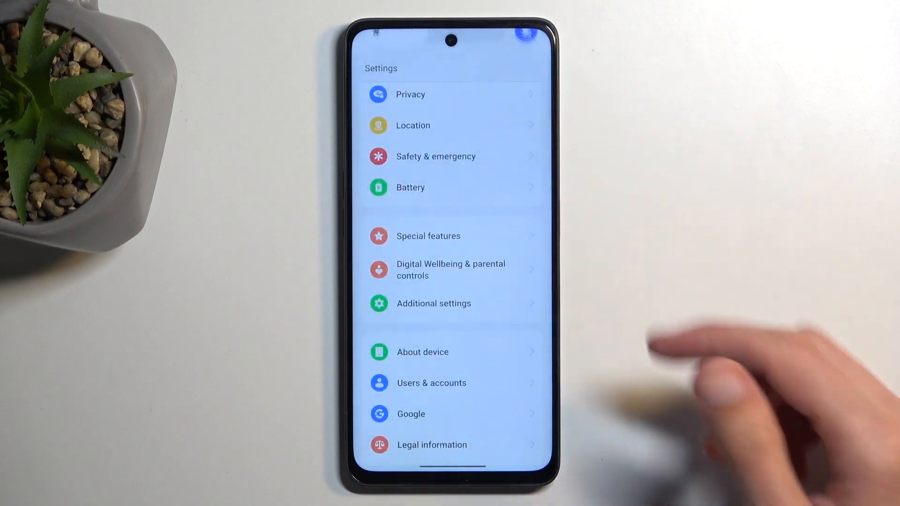
Step: Scroll the Settings list down to reach Additional settings and Back up and reset
scroll(down, 3)
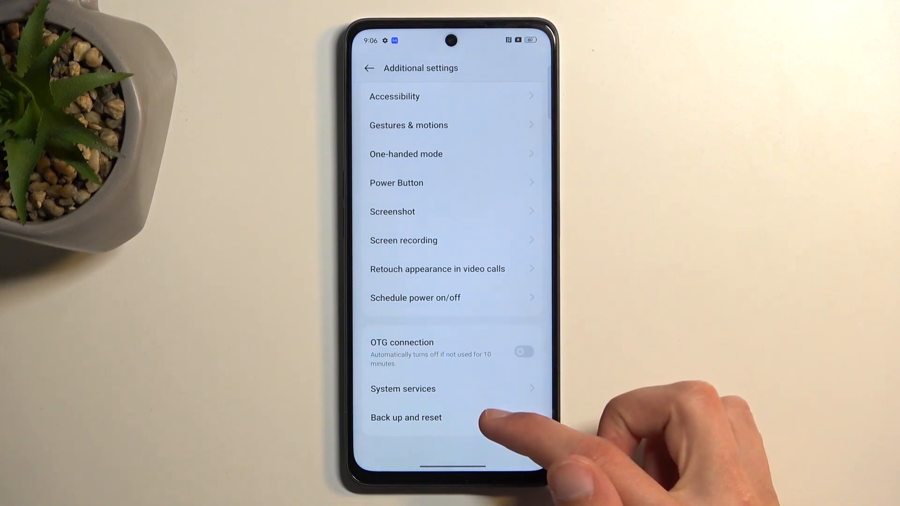
Step: Go through Back up and reset and Reset phone to Erase all data, reaching the warning
click(406, 417)
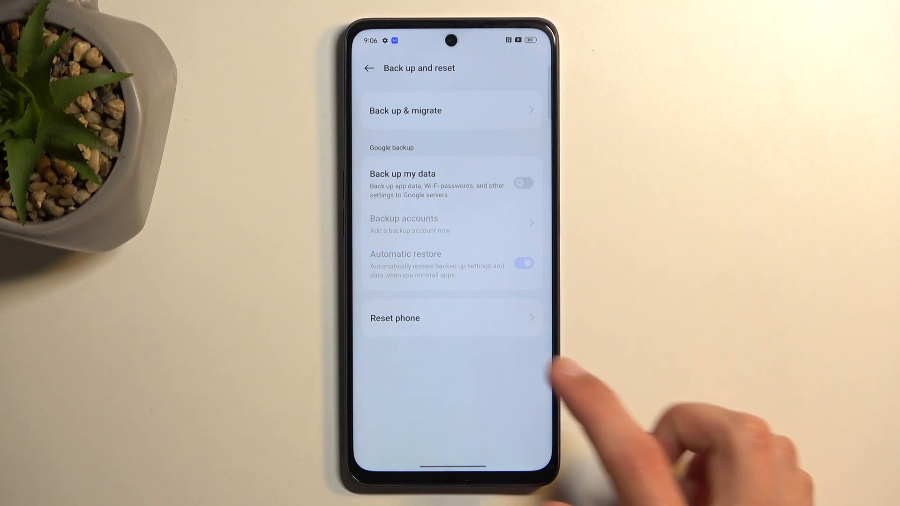
click(395, 318)
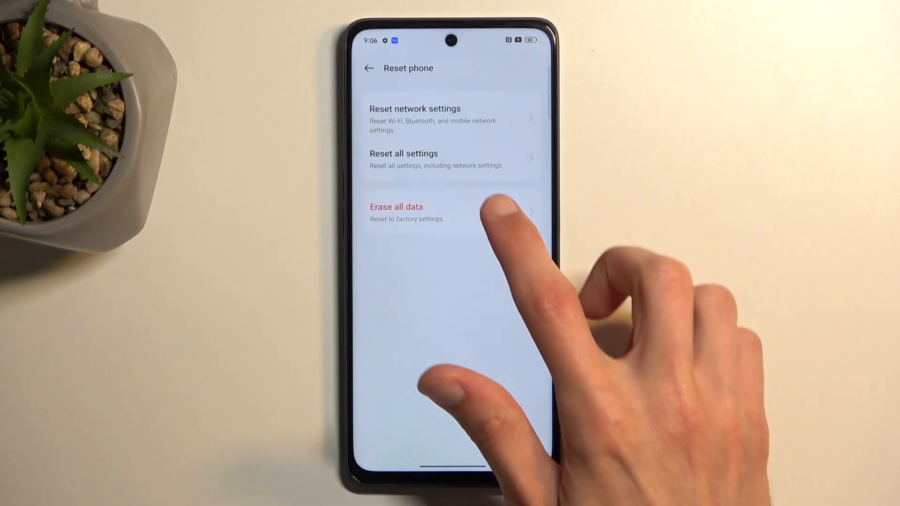
click(396, 207)
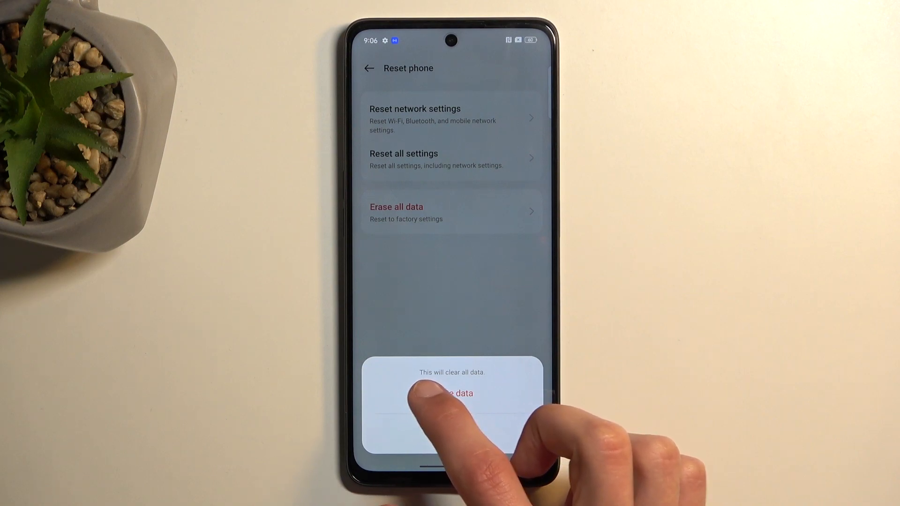
Step: Confirm Erase data twice, accepting the final 'cannot be undone' warning
click(451, 393)
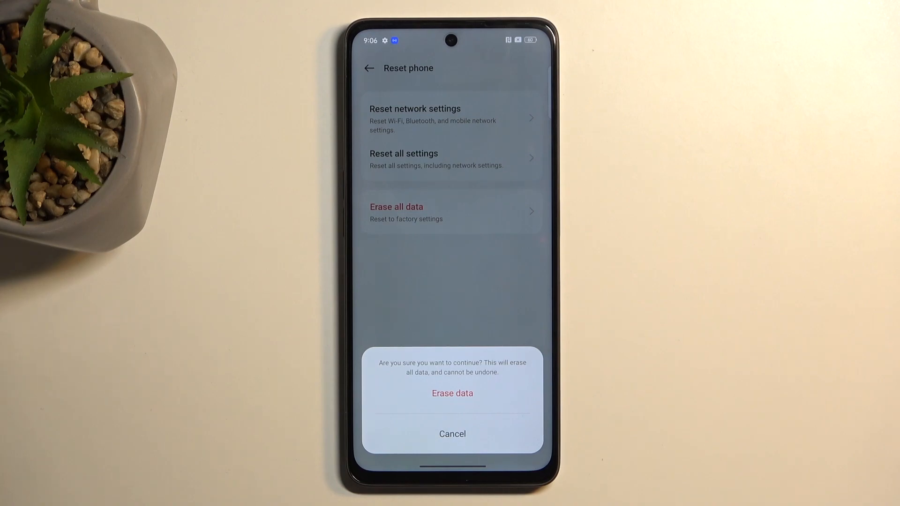
click(452, 392)
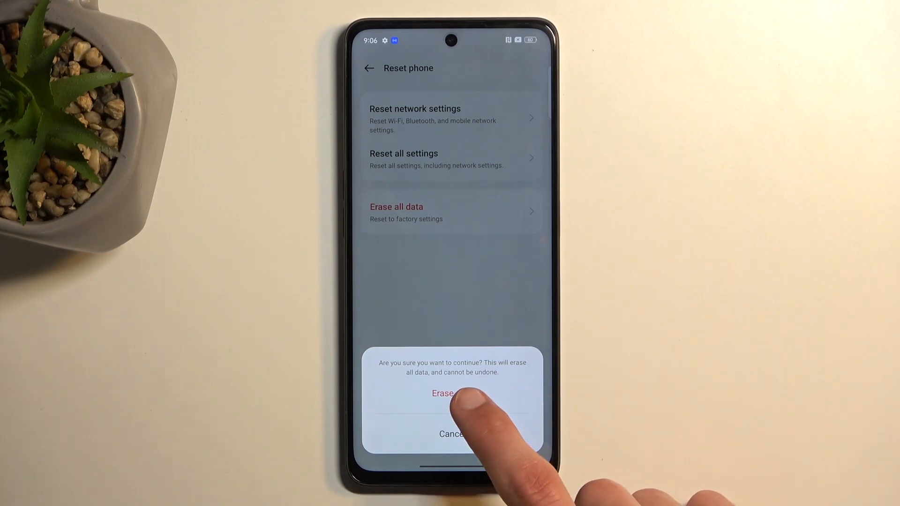